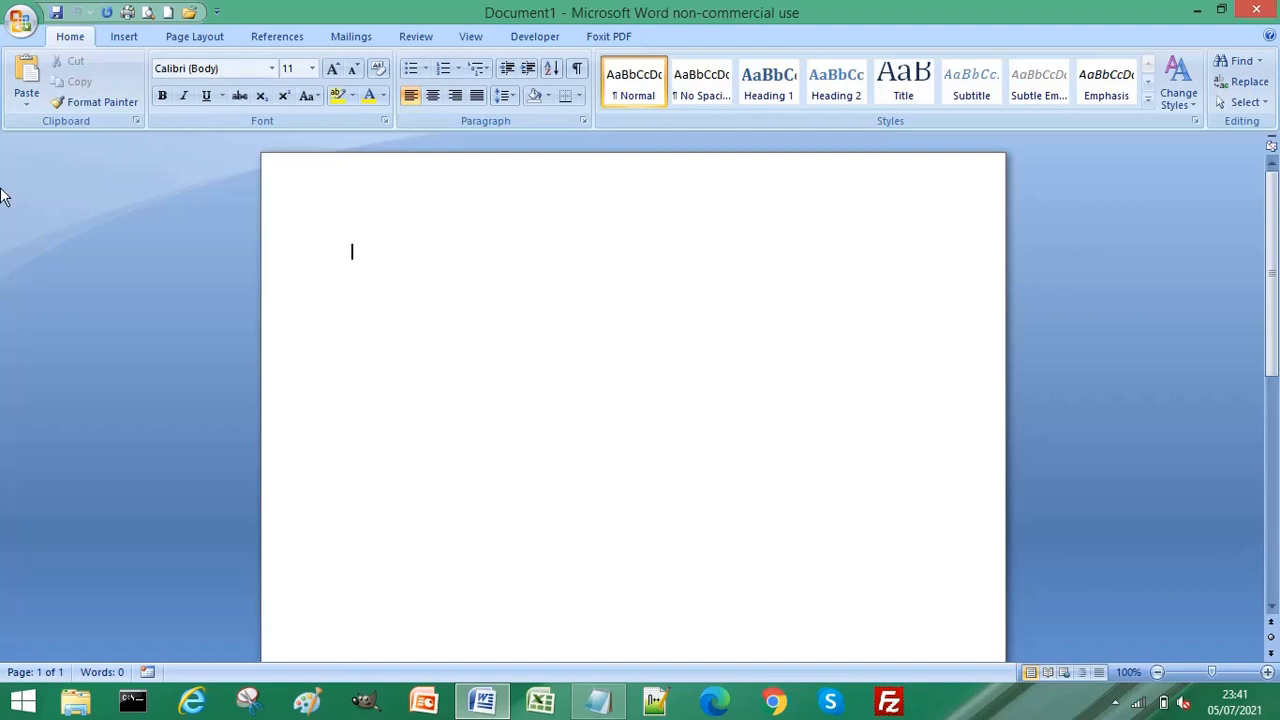
Step: Reach the Proofing page of Word Options from the Office button
left_click(22, 20)
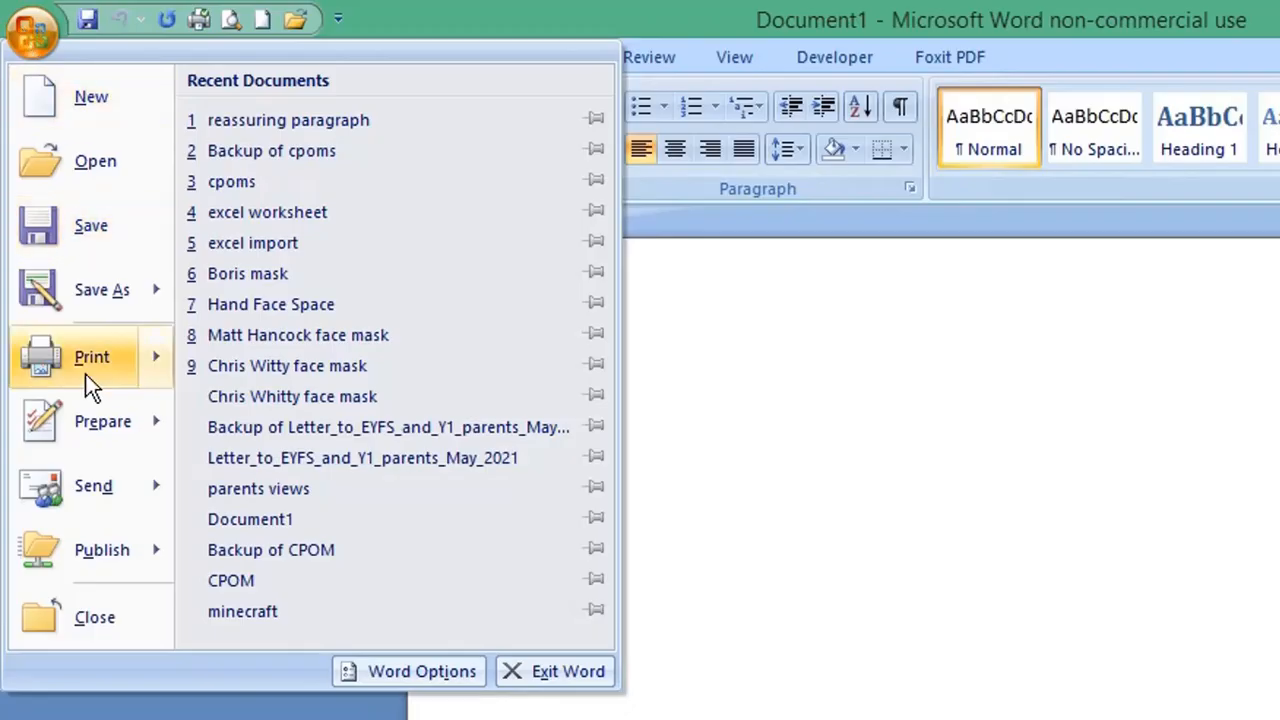
mouse_move(422, 672)
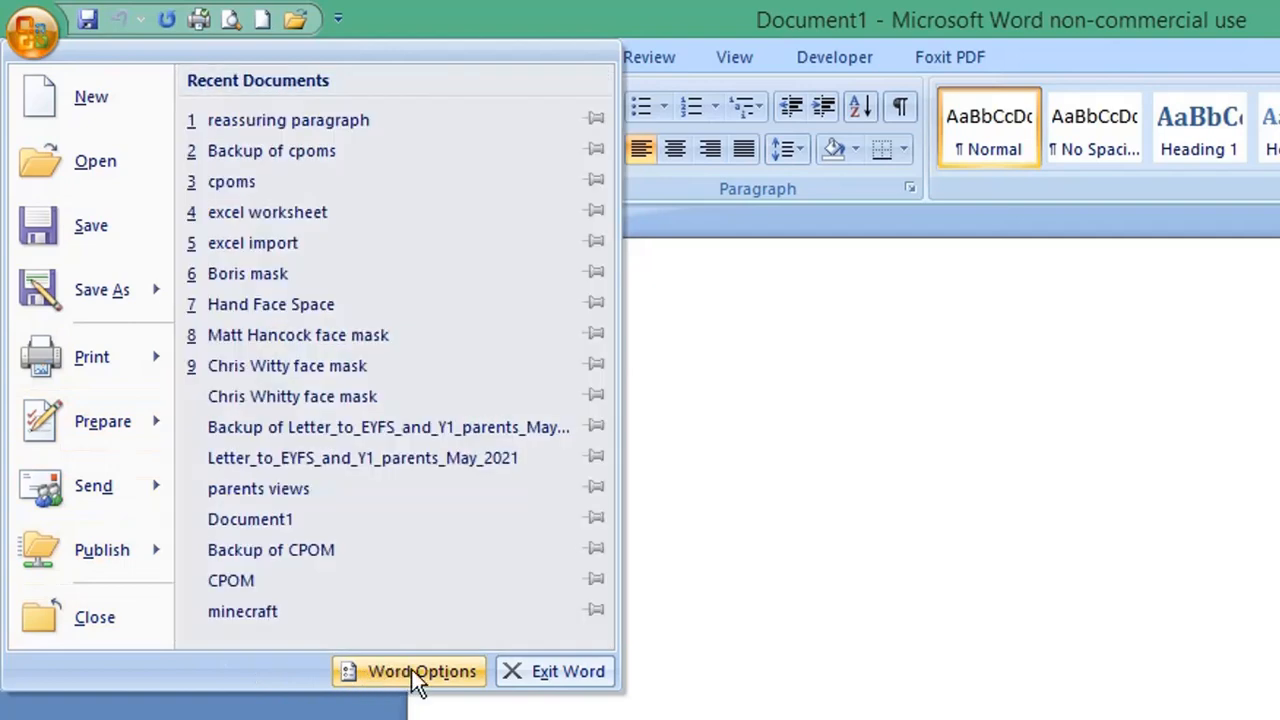
left_click(408, 672)
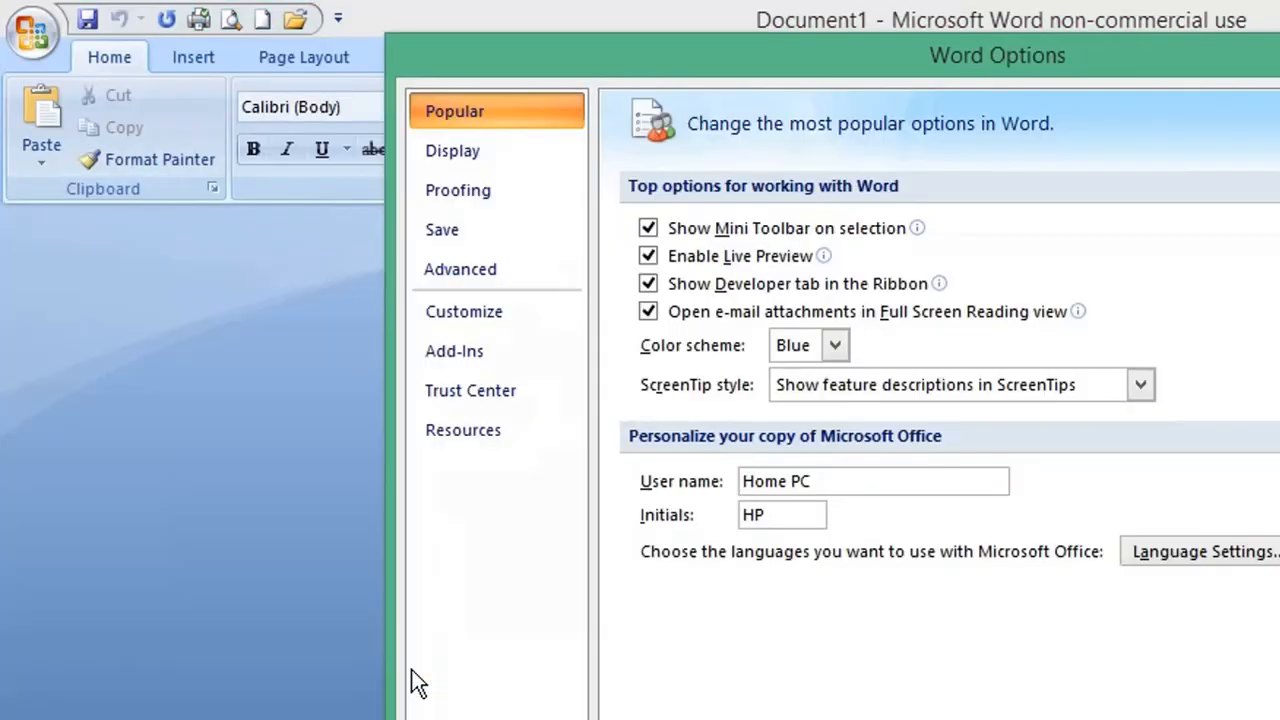
mouse_move(476, 470)
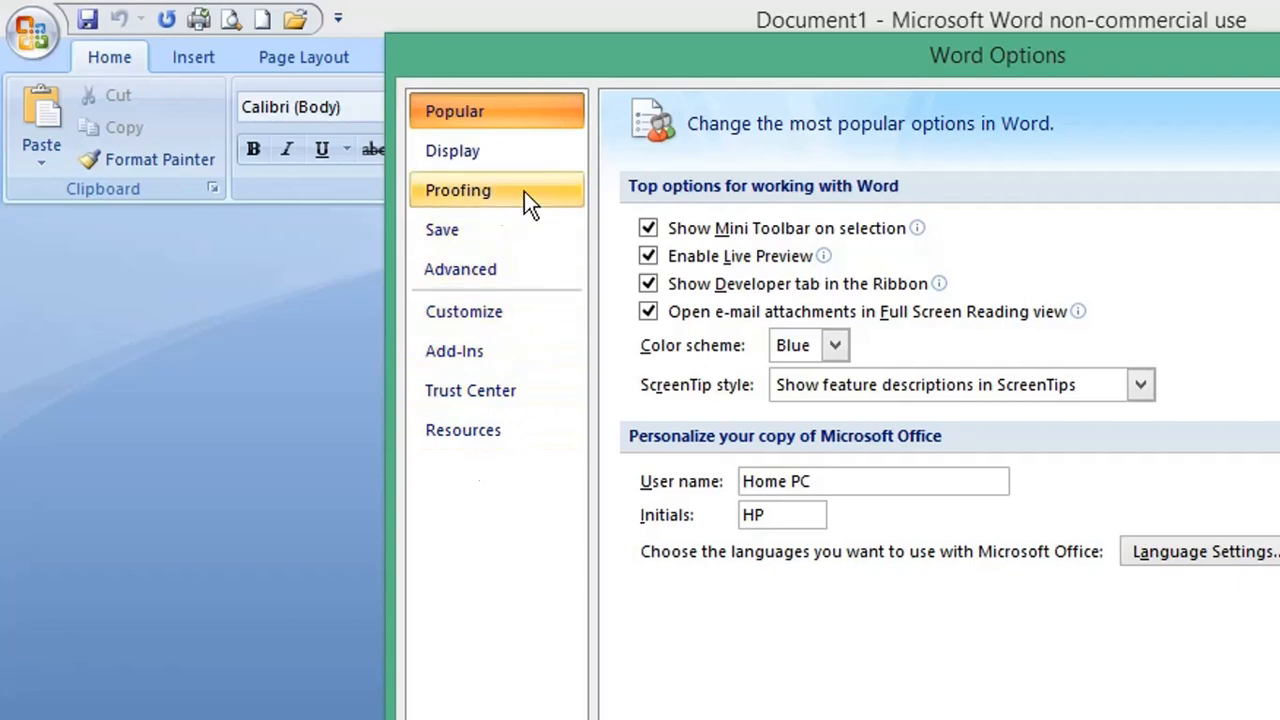
left_click(458, 190)
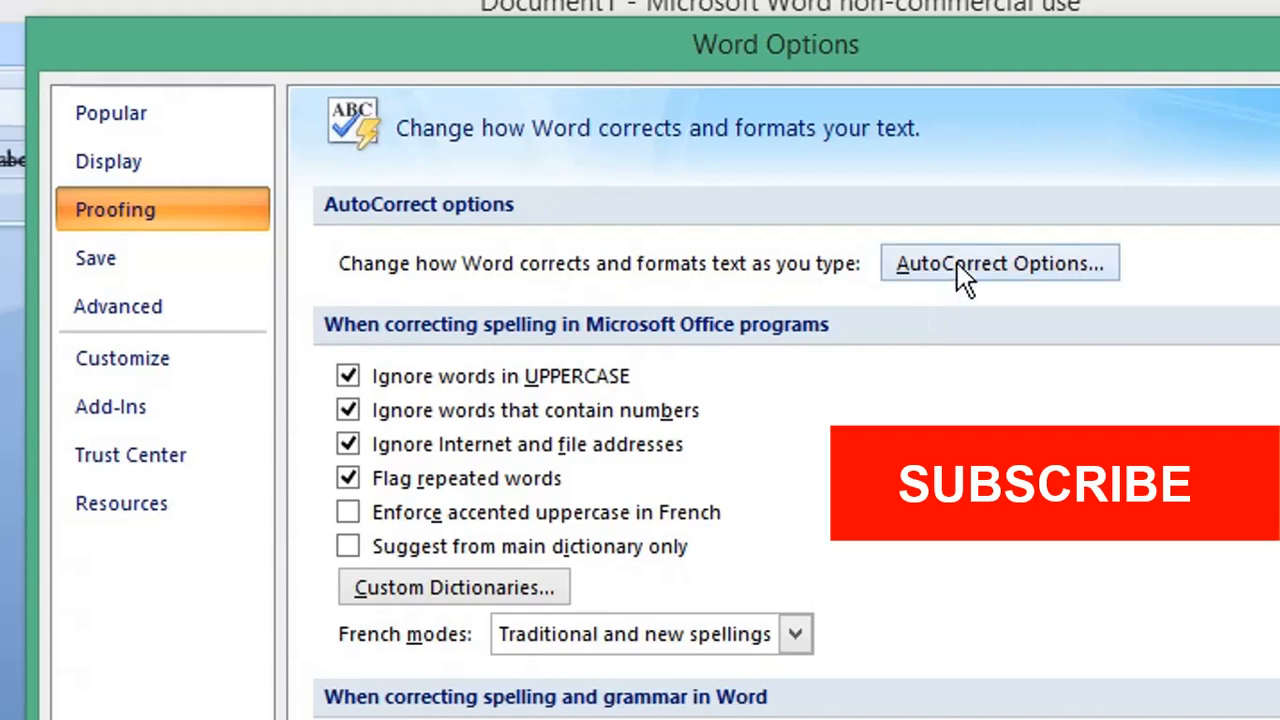
Step: Add an AutoCorrect entry replacing 'mse' with 'Microsoft Excel'
left_click(1000, 264)
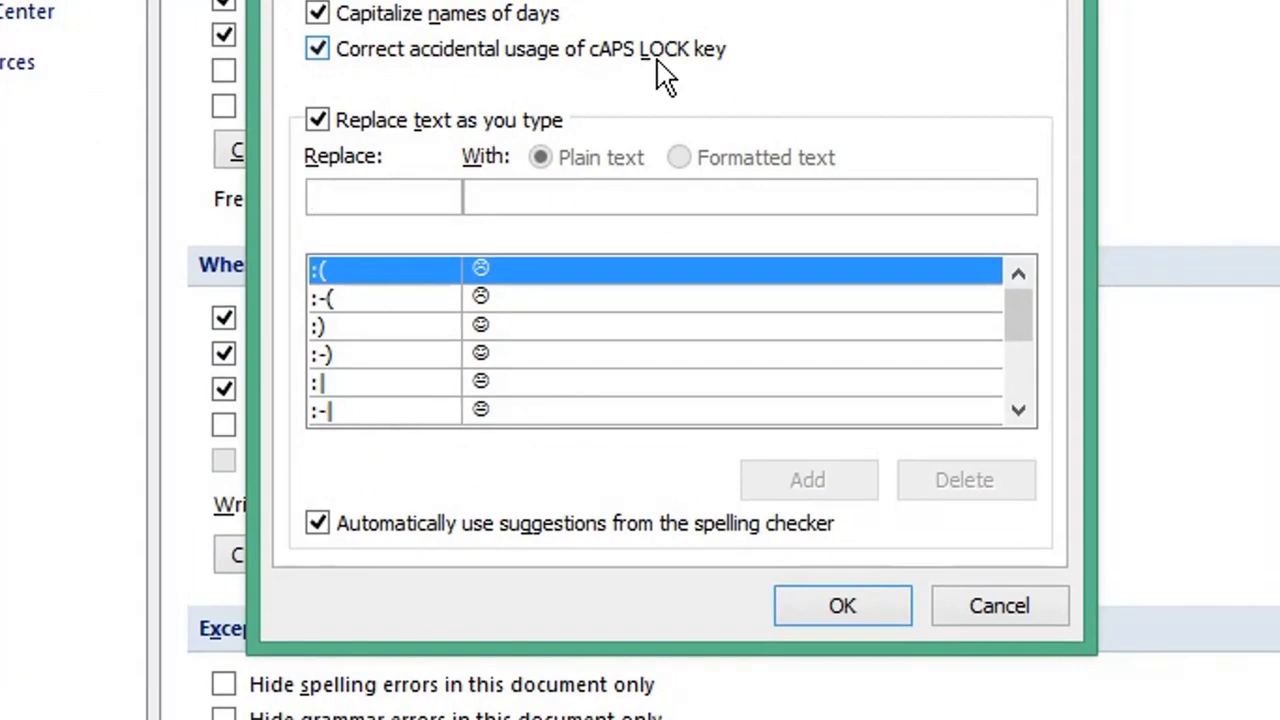
left_click(384, 196)
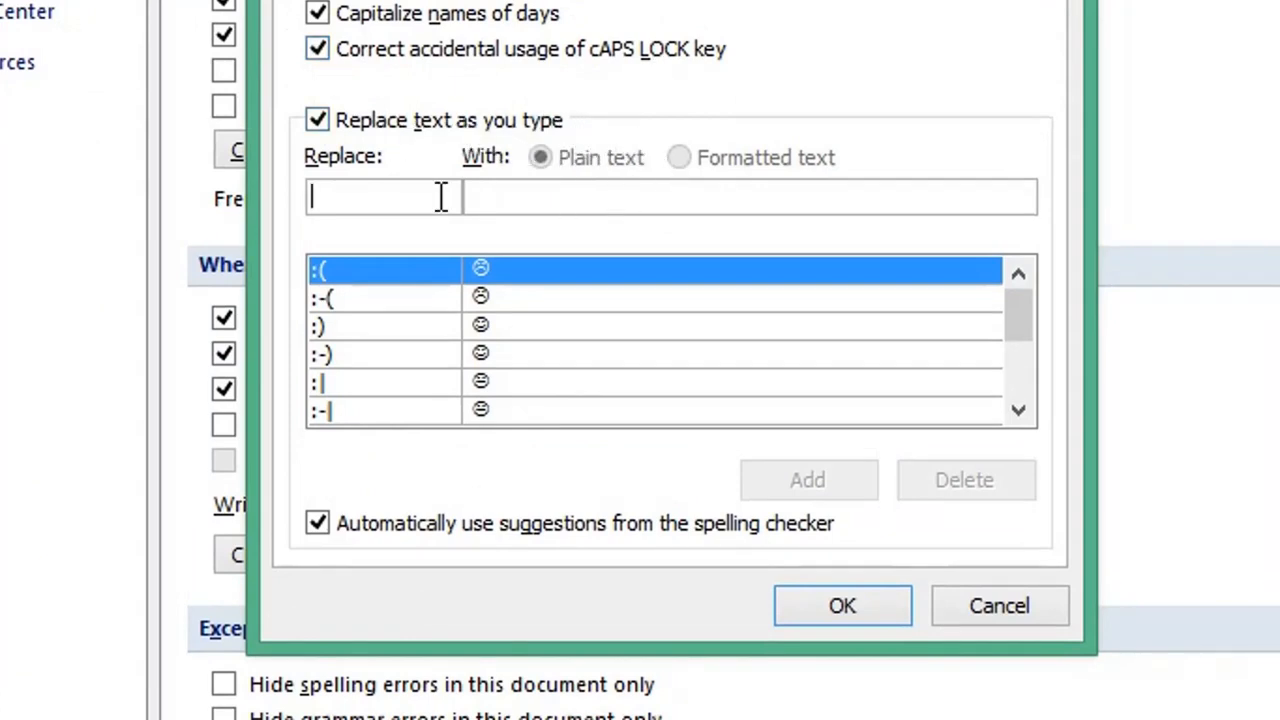
mouse_move(384, 198)
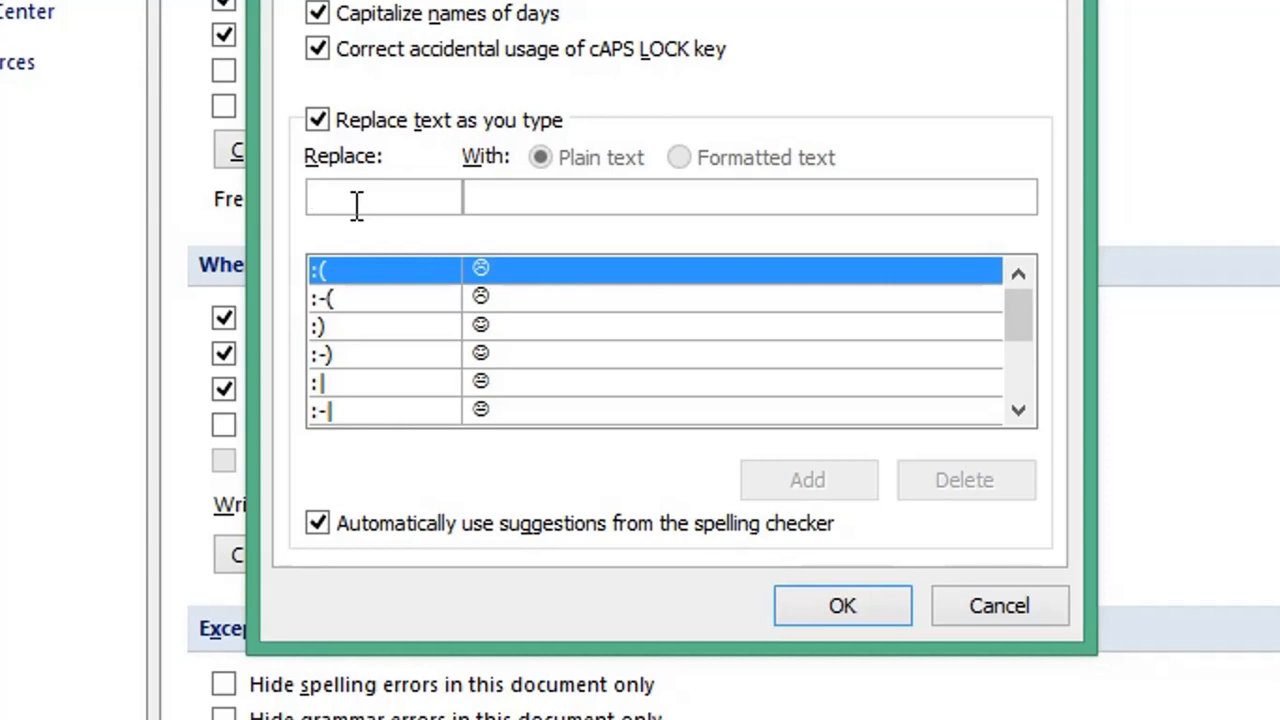
left_click(384, 198)
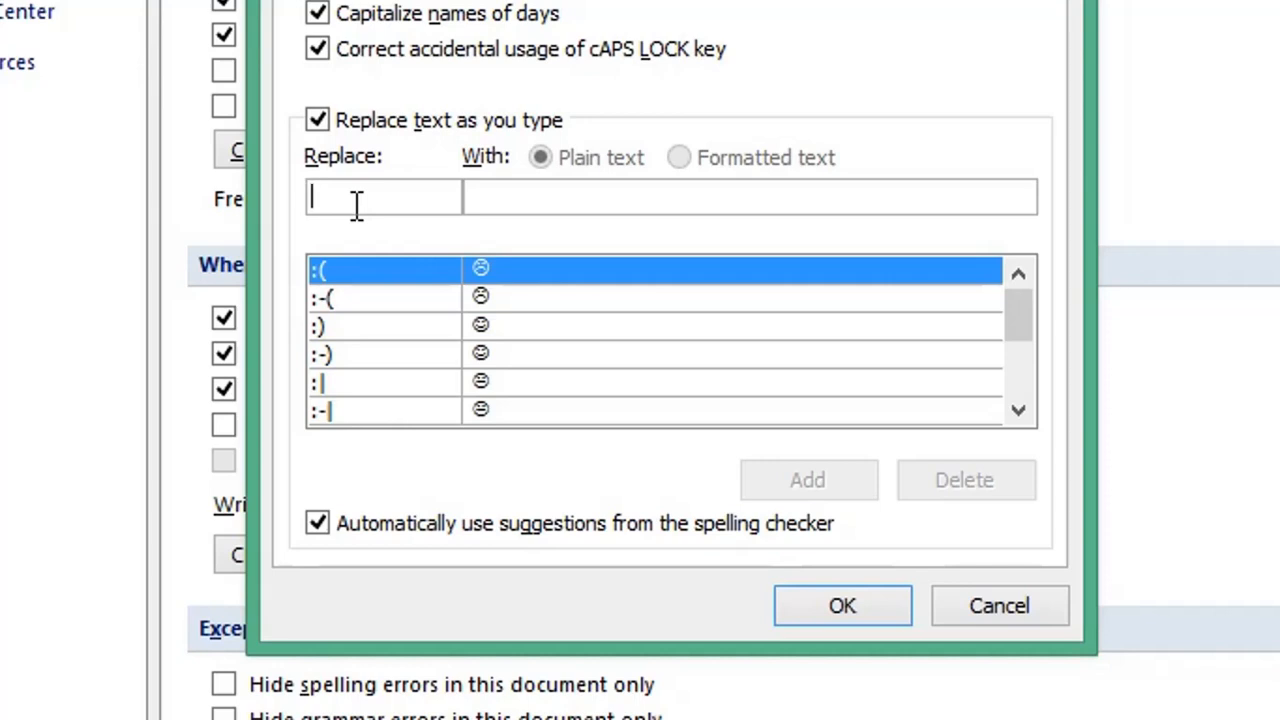
type("m")
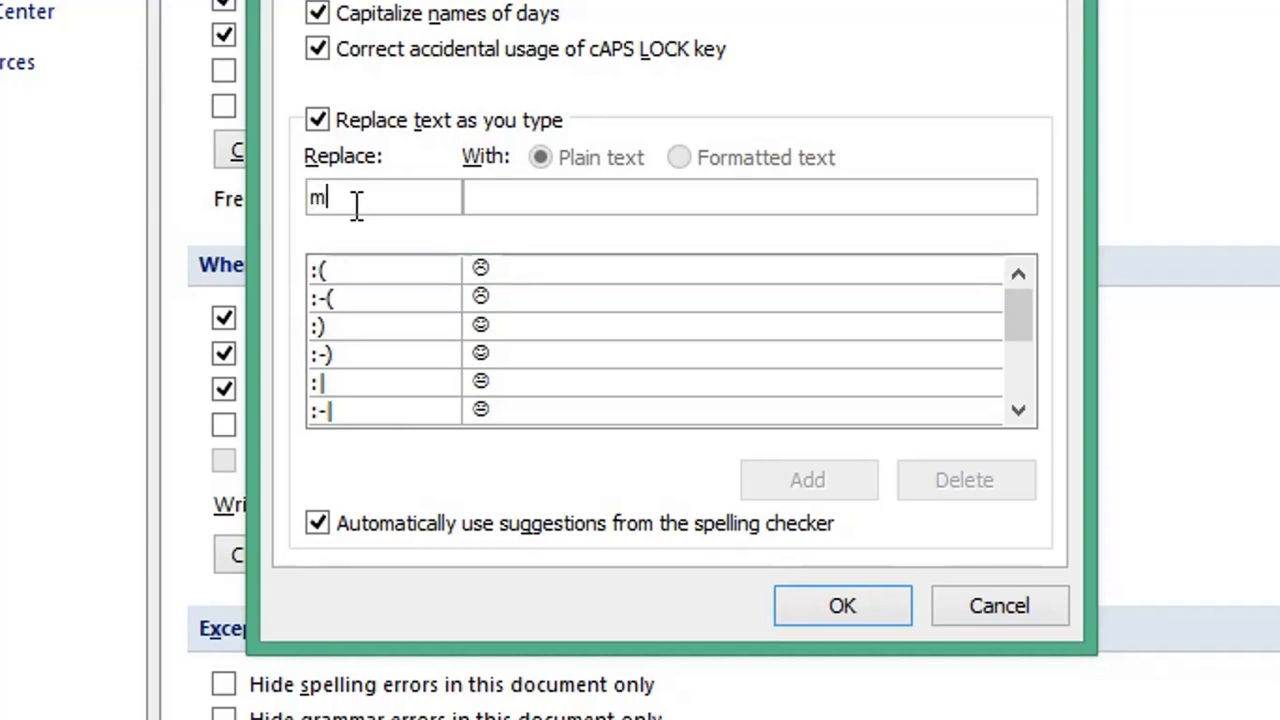
type("se")
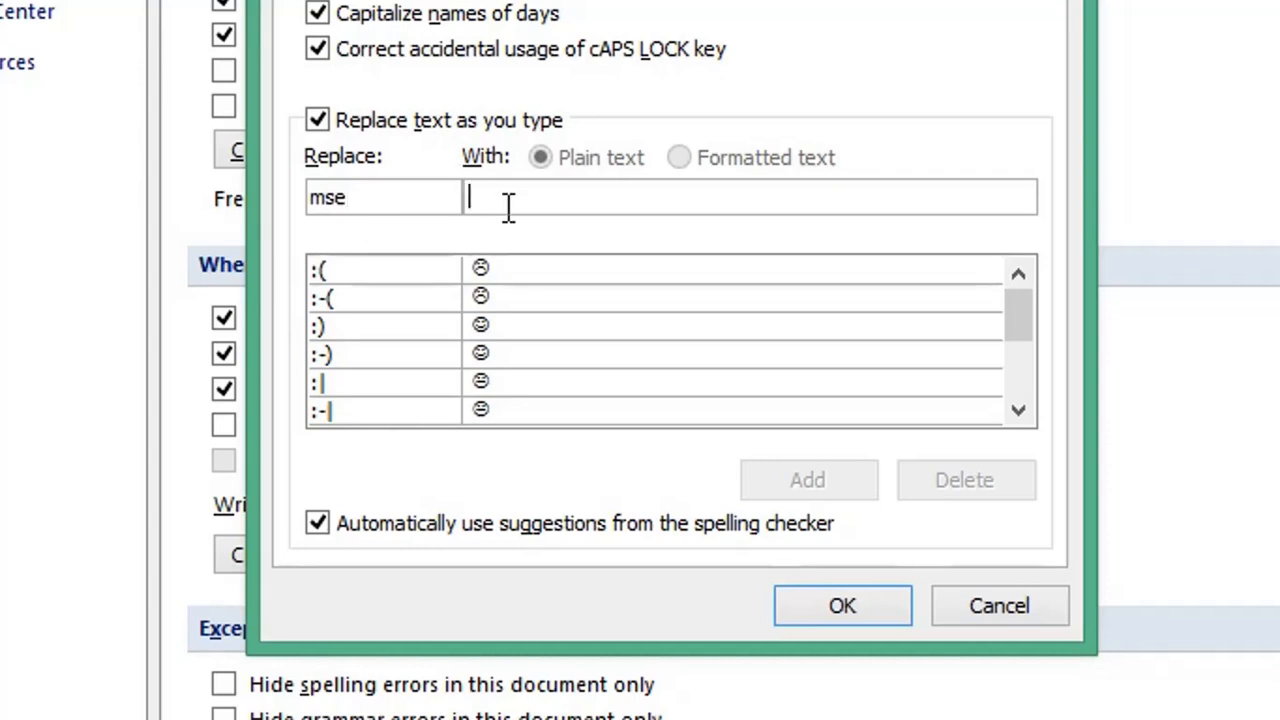
type("Mic")
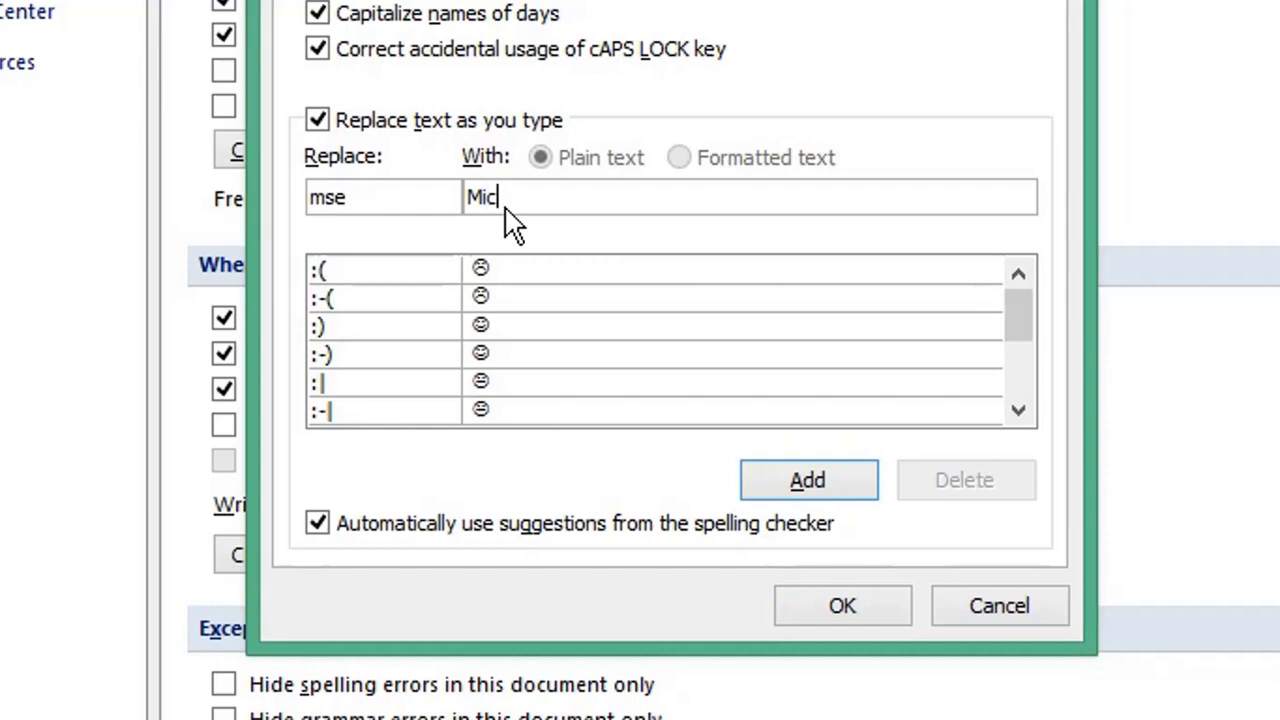
type("rosoft")
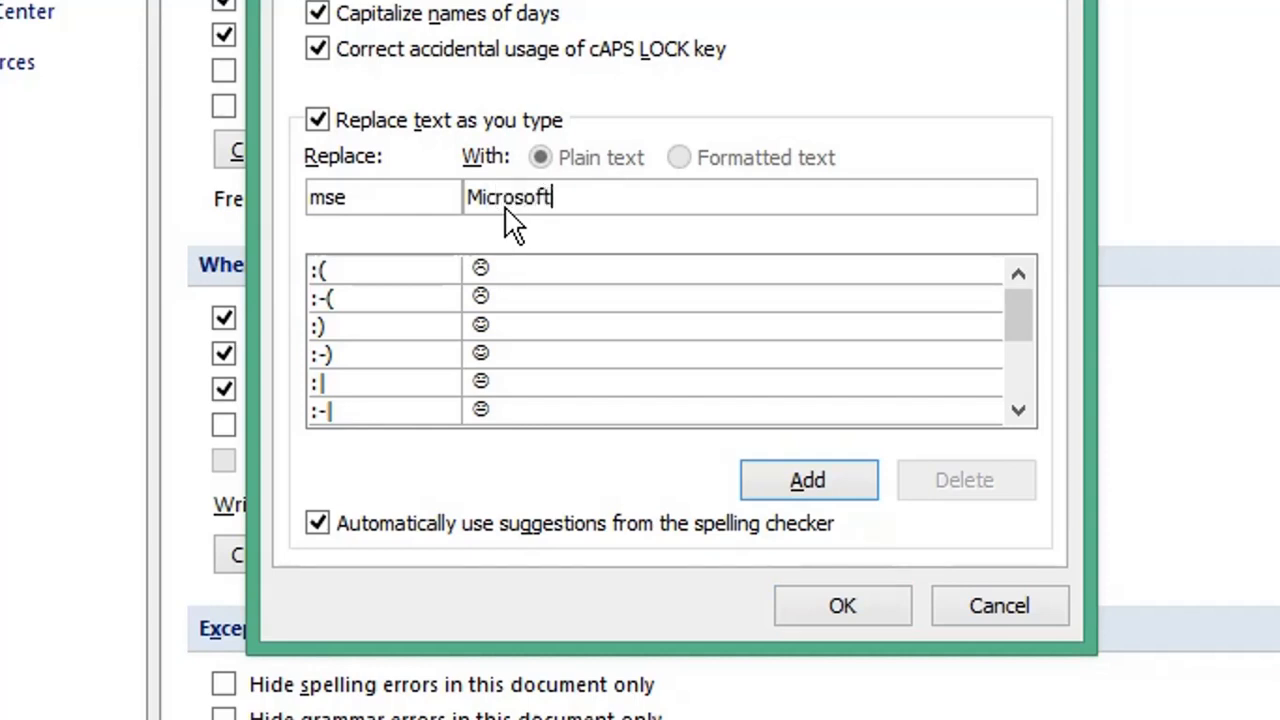
type("Excel")
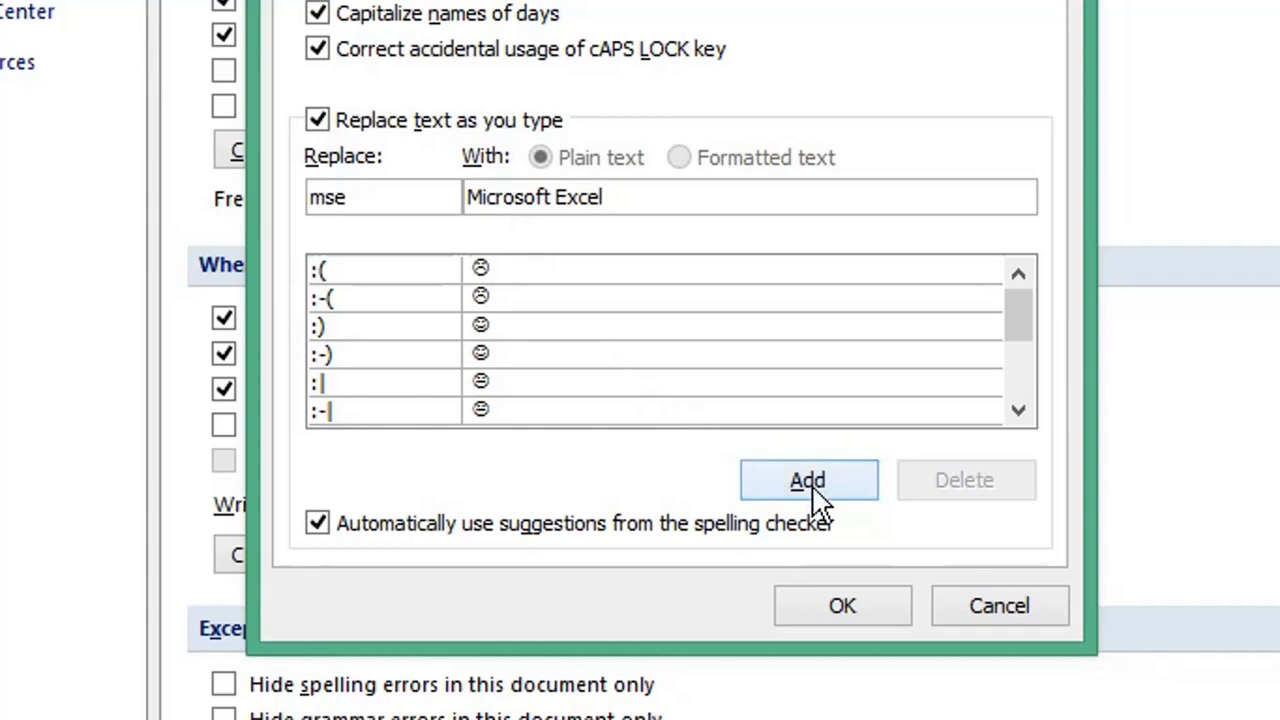
left_click(808, 480)
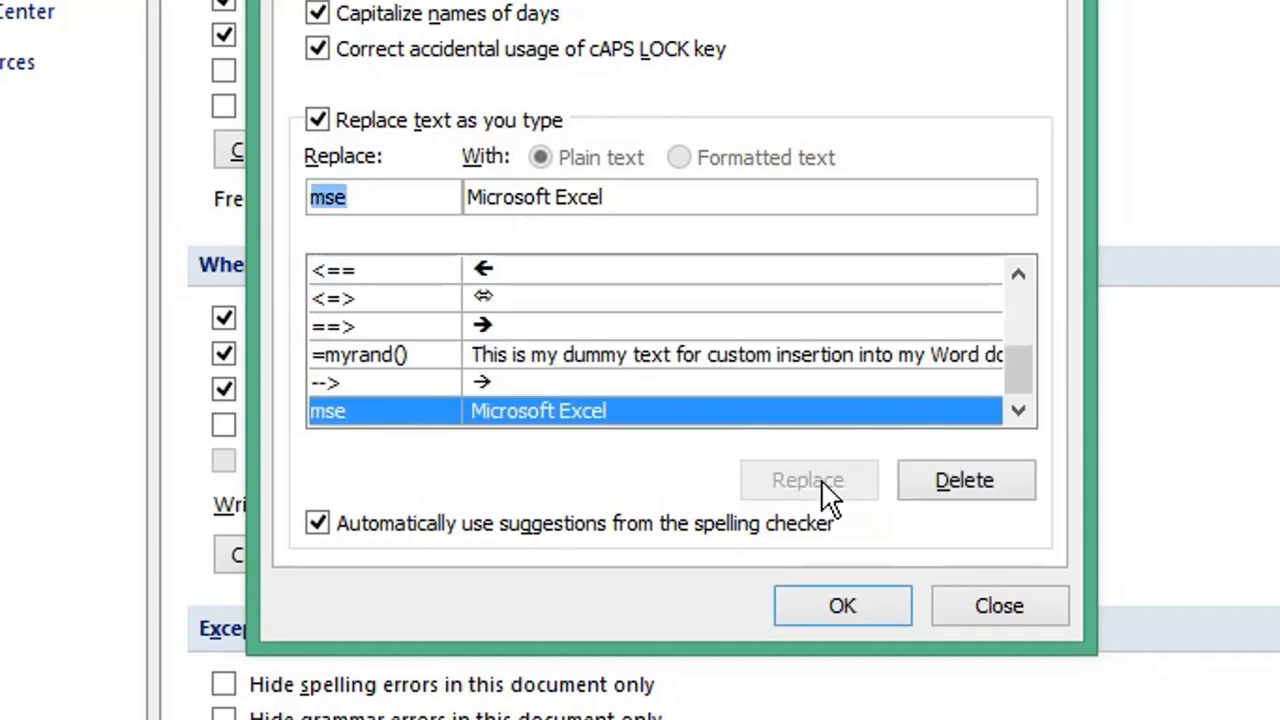
mouse_move(668, 444)
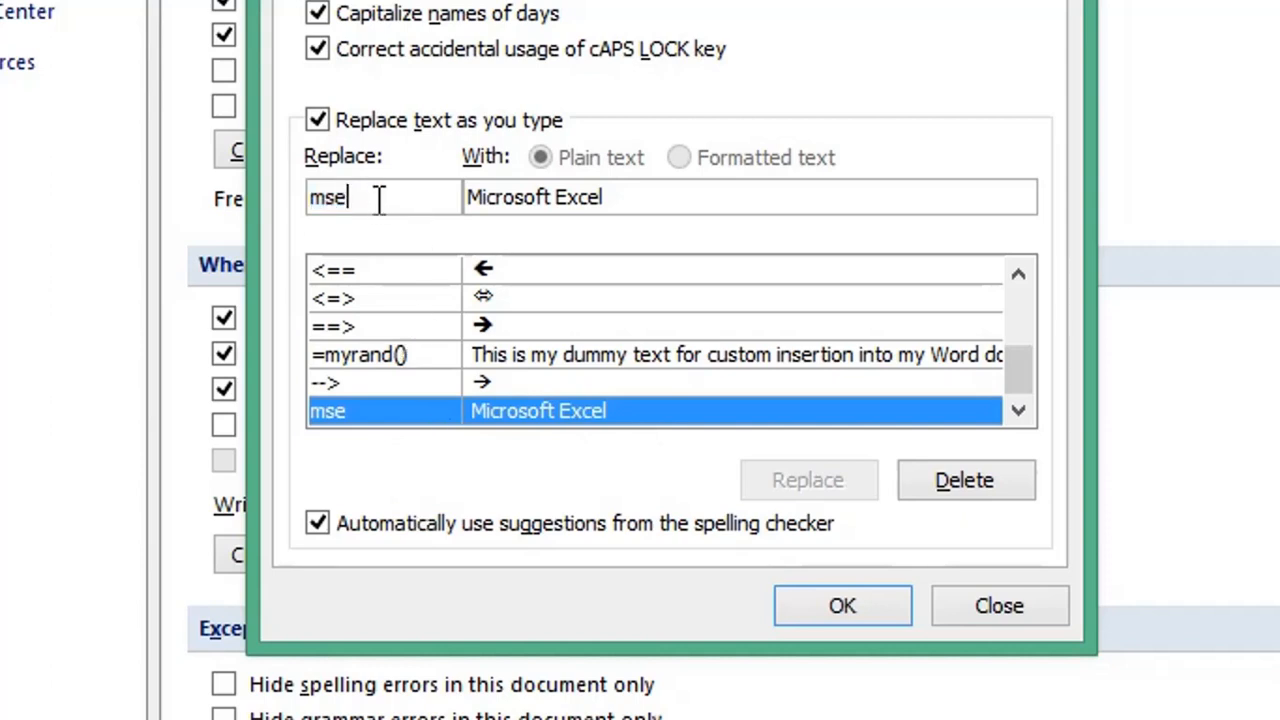
Step: Change the entry to 'msw' with 'Microsoft Word' and add it as a second AutoCorrect entry
key("BackSpace")
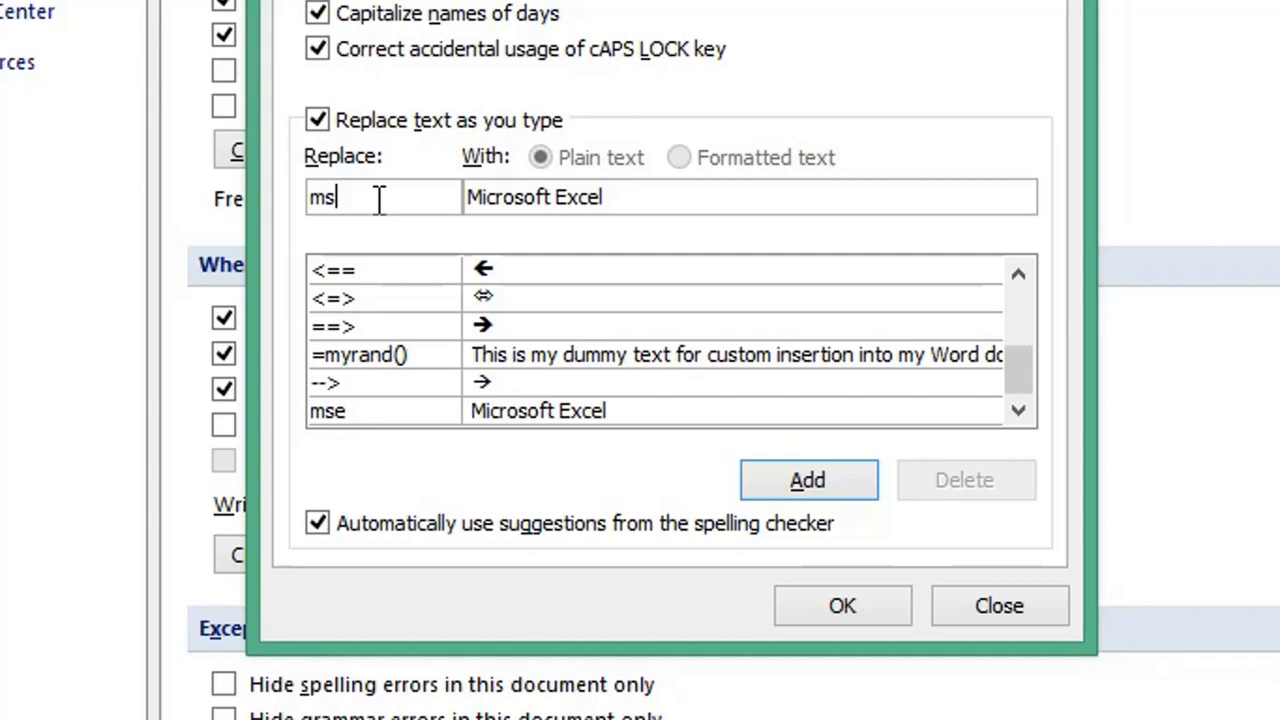
type("w")
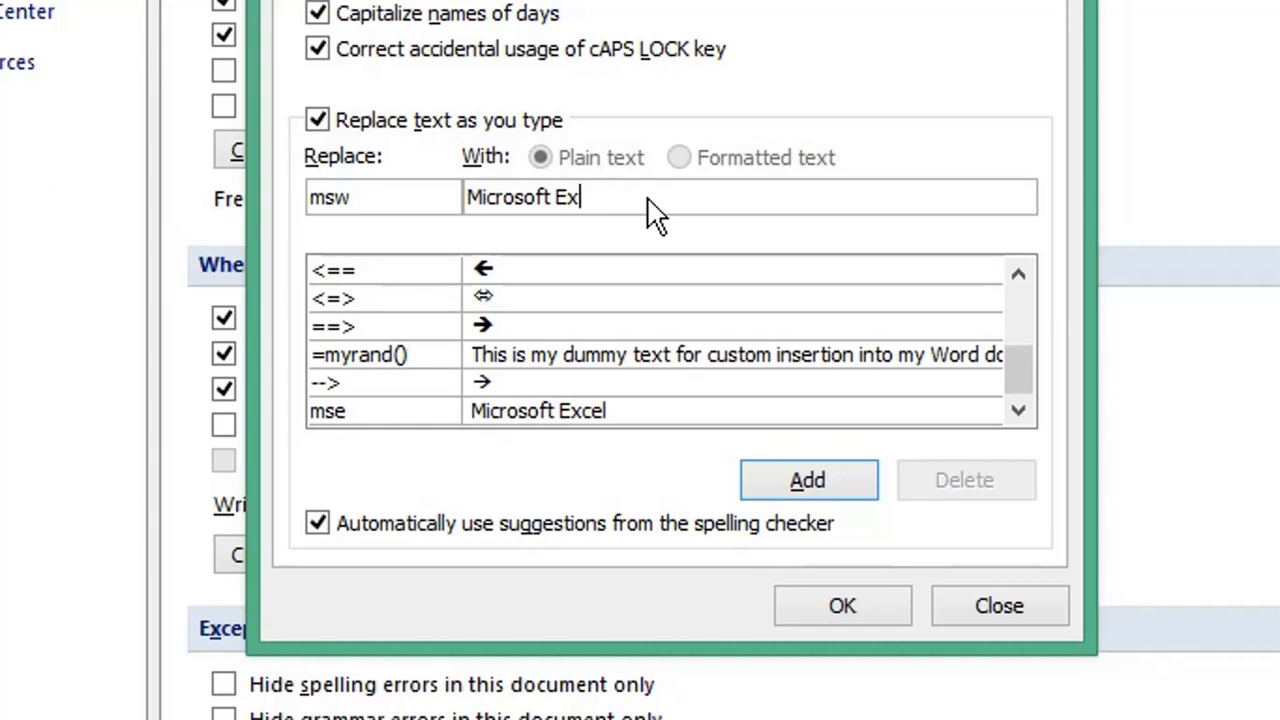
type("Word")
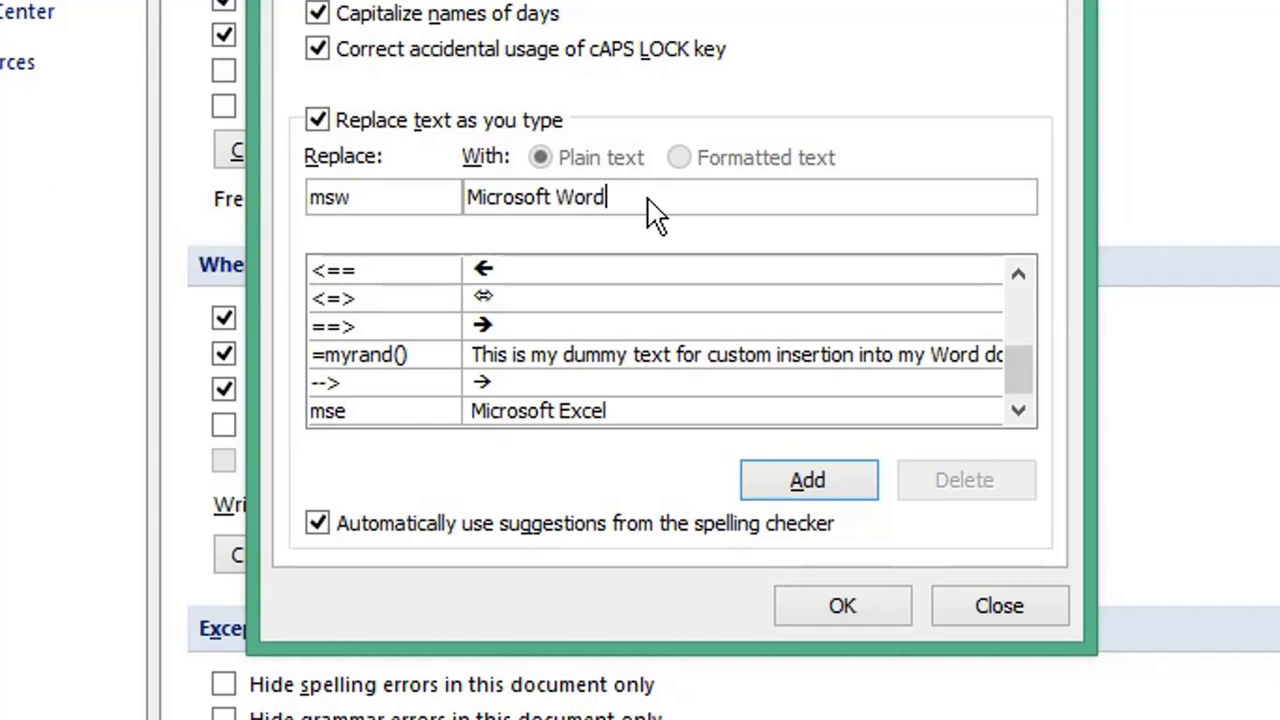
left_click(808, 480)
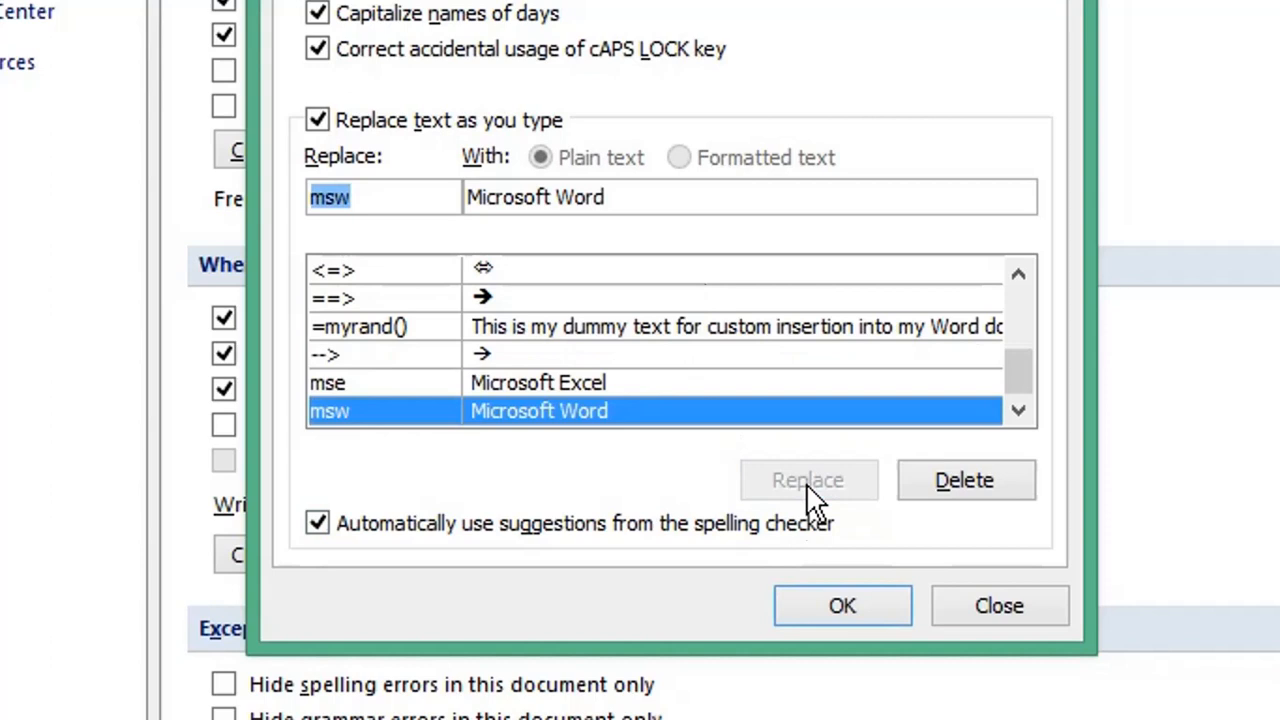
mouse_move(578, 516)
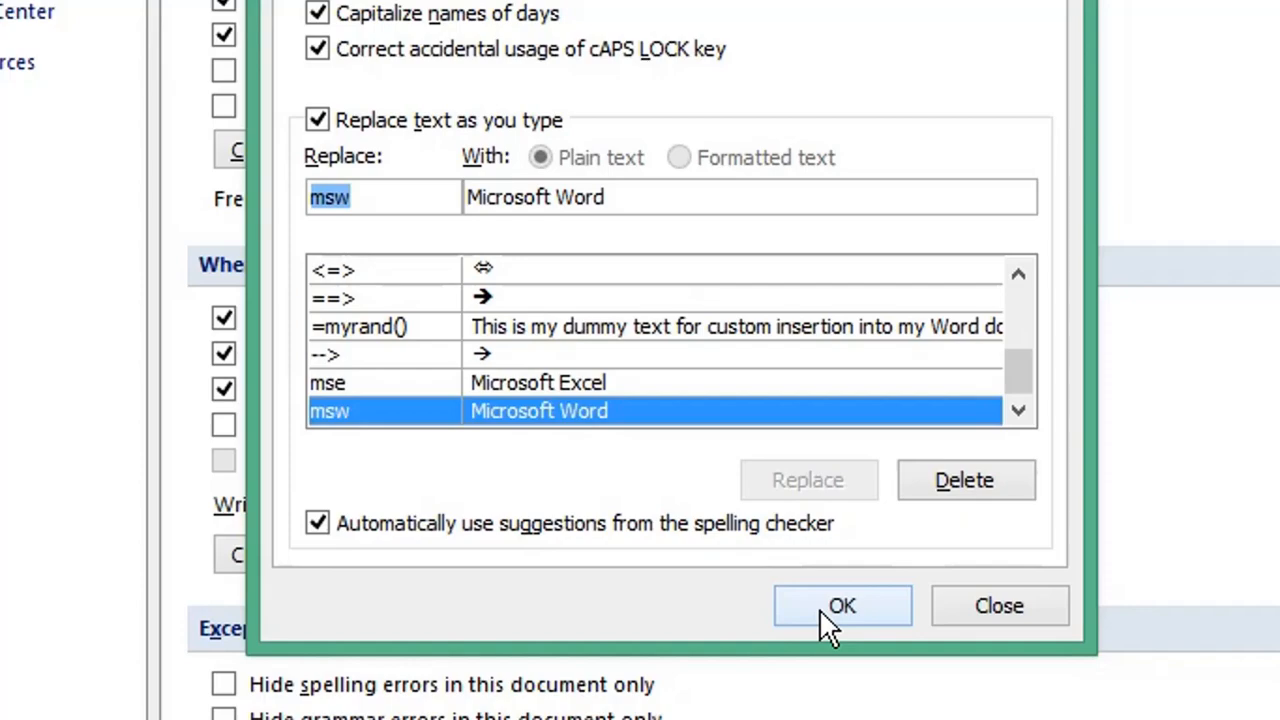
Step: Accept the AutoCorrect and Word Options dialogs and return to the blank document
left_click(842, 604)
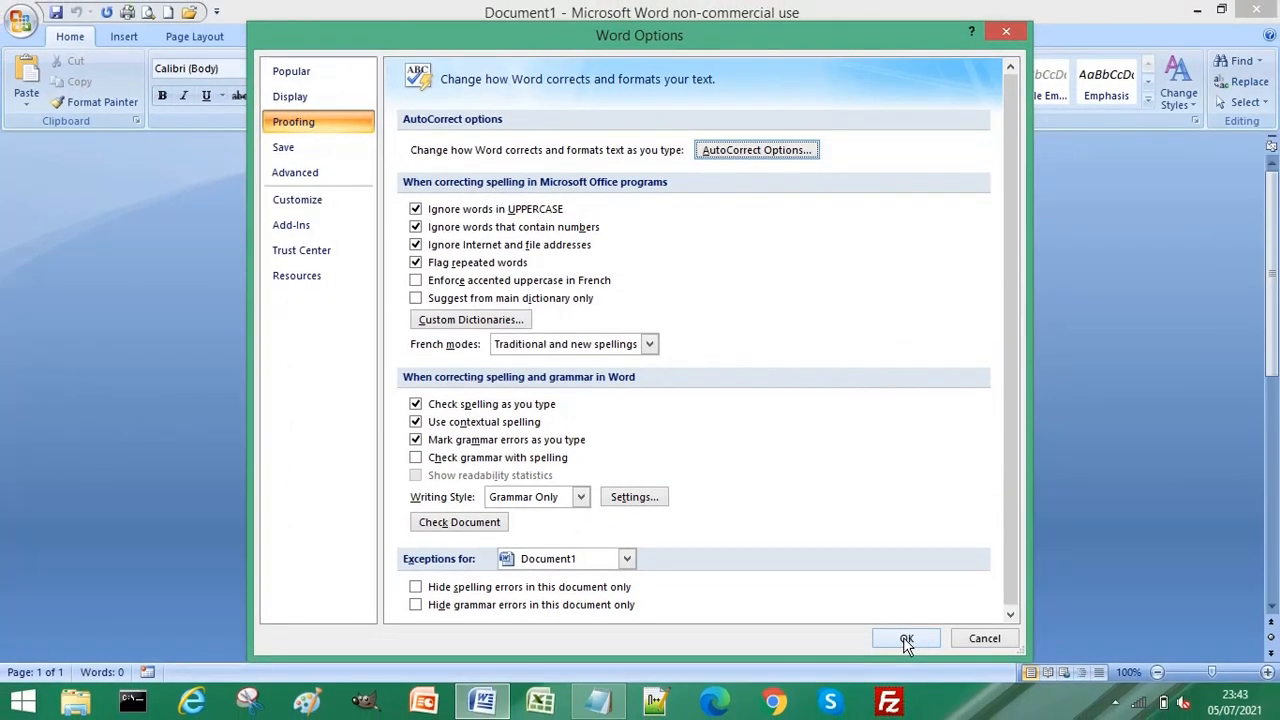
left_click(906, 638)
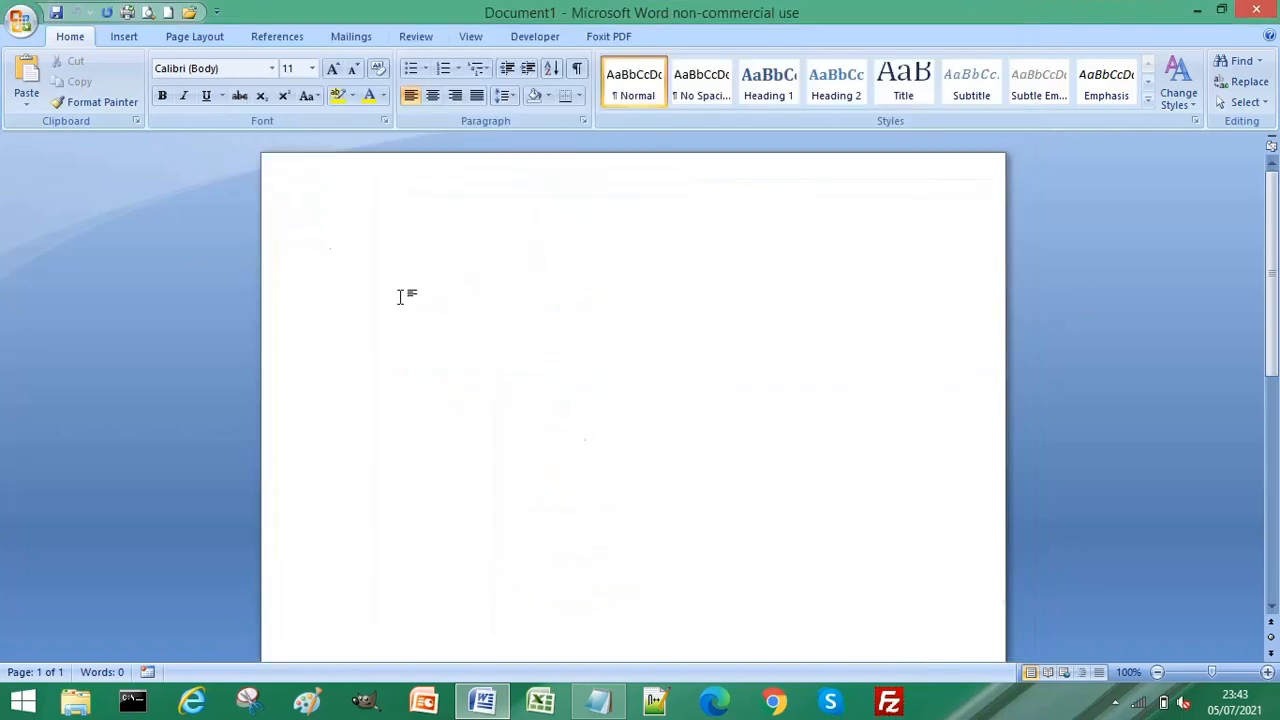
left_click(352, 252)
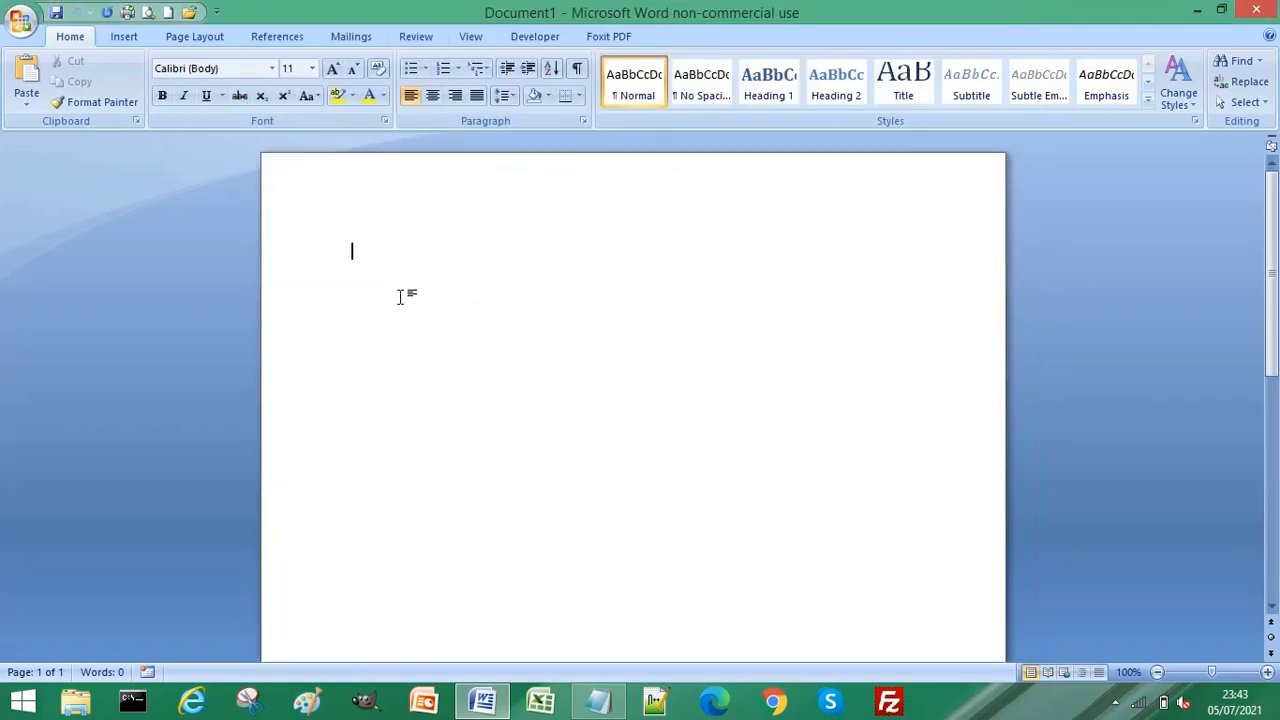
Step: Type 'mse' so it expands to 'Microsoft Excel', then 'msw' on the next line
type("mse")
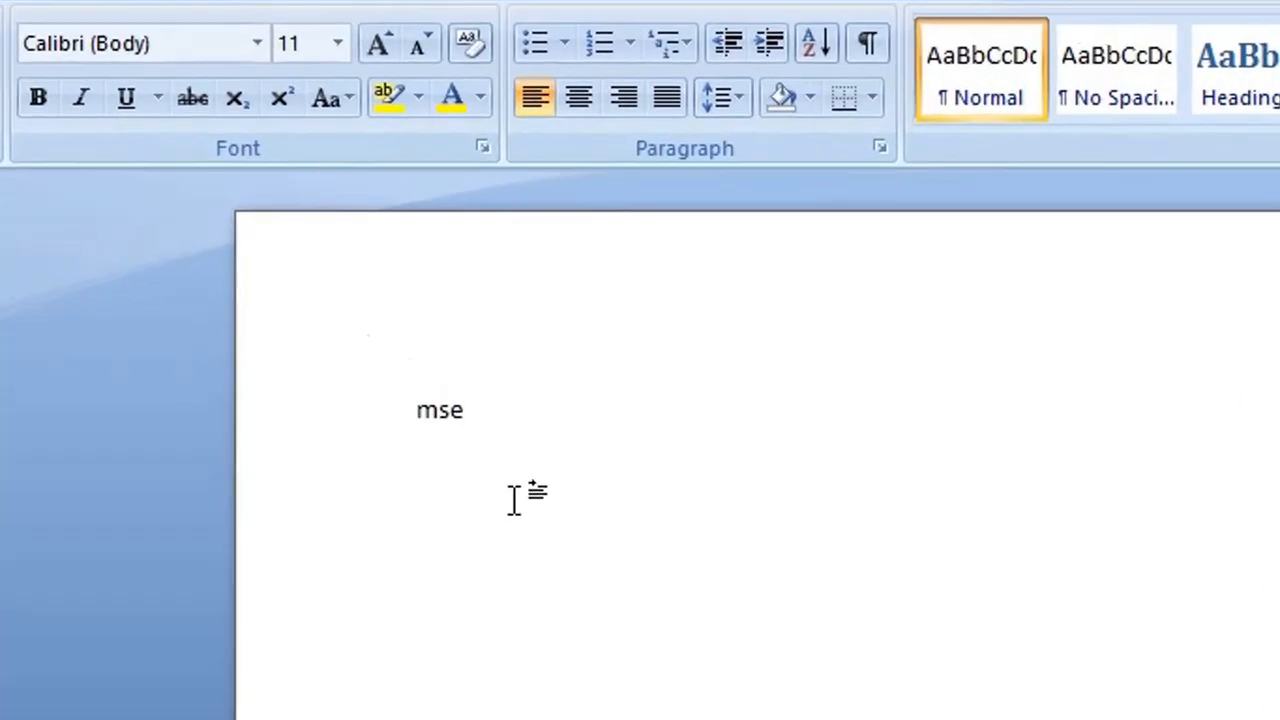
type("Microsoft Excel")
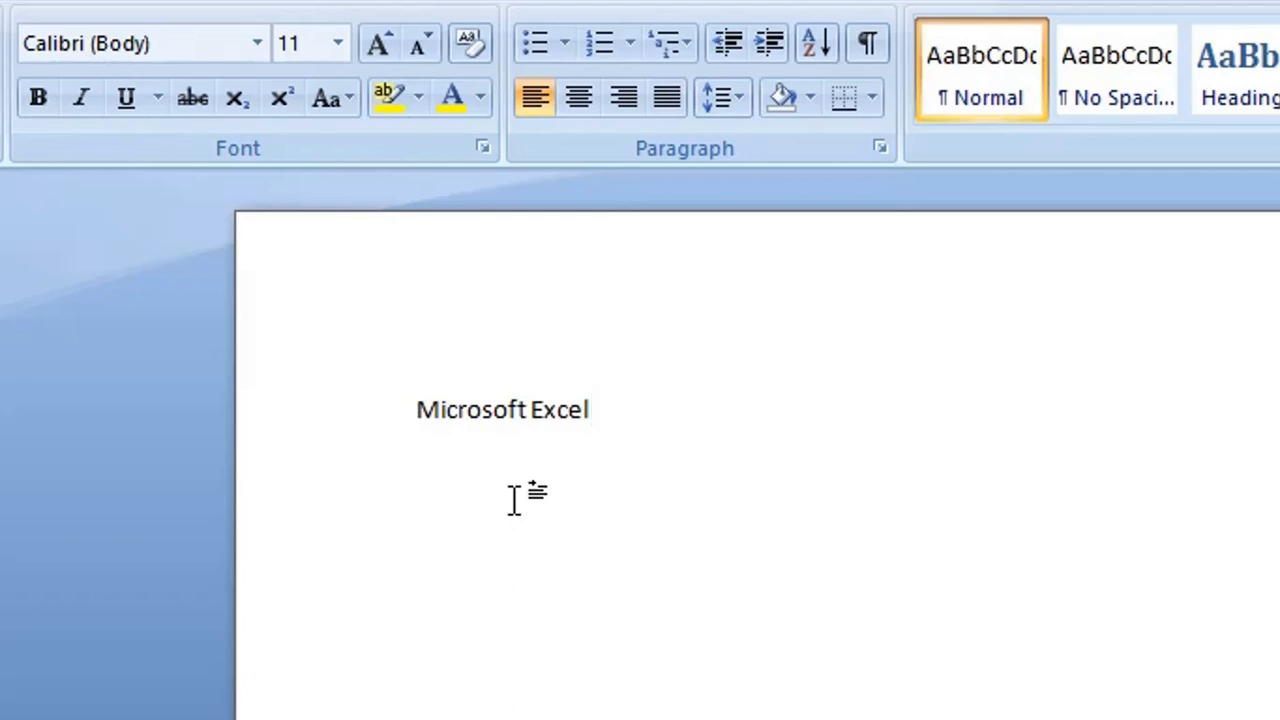
key("enter")
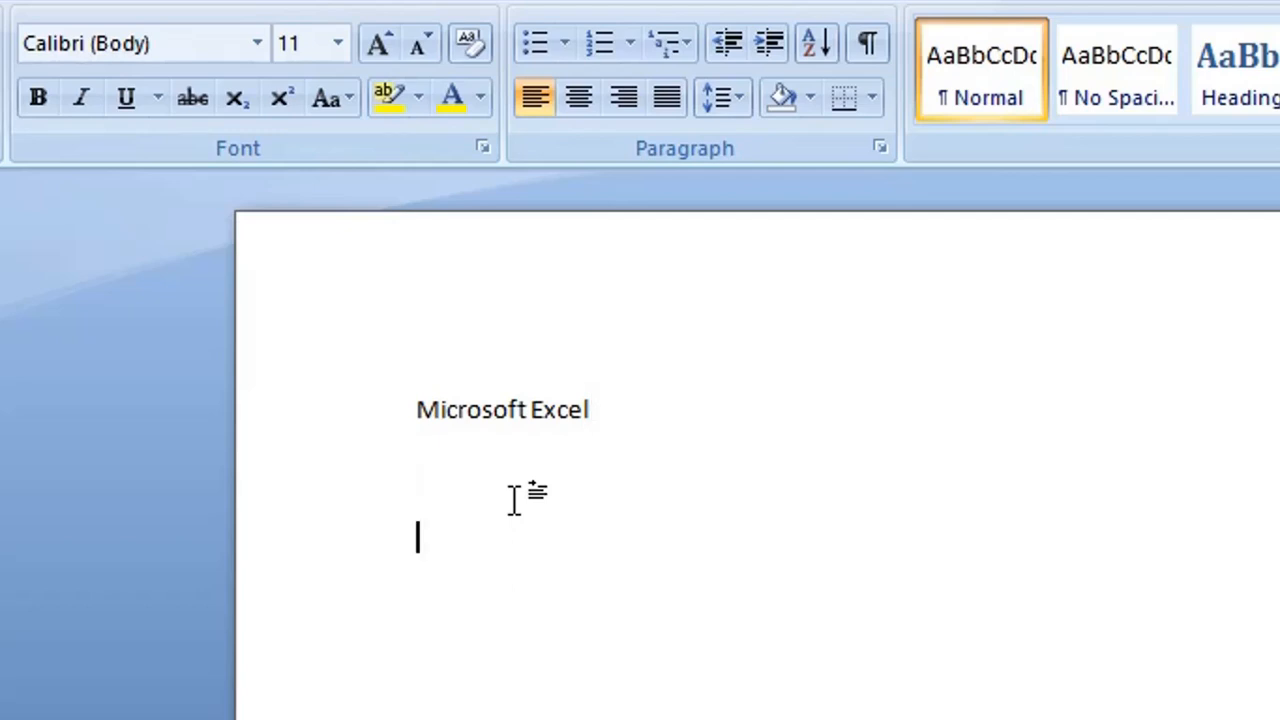
type("ms")
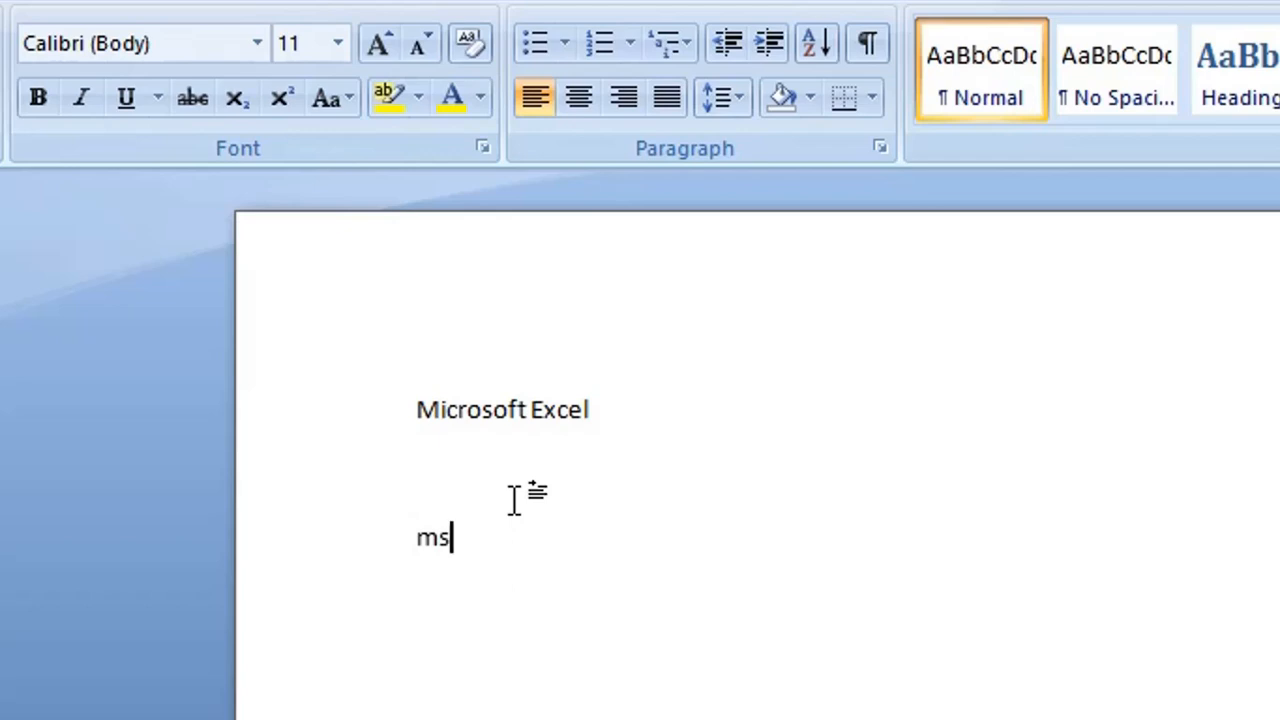
type("w")
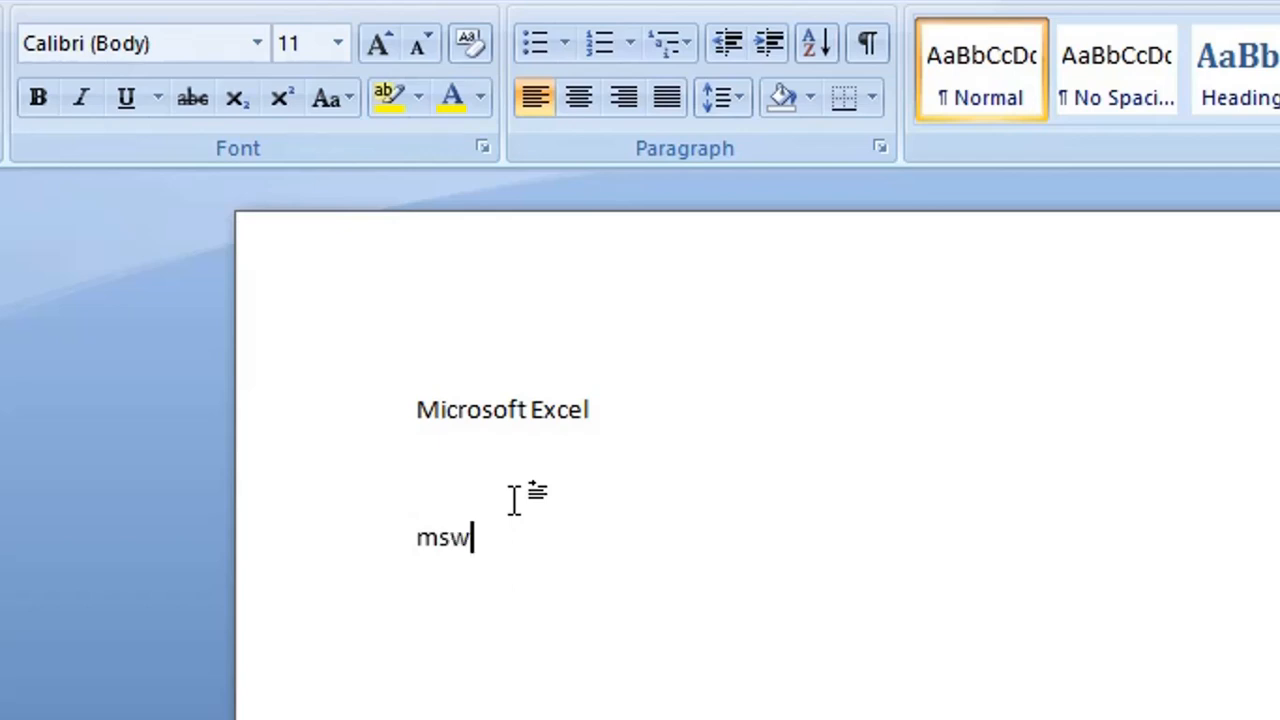